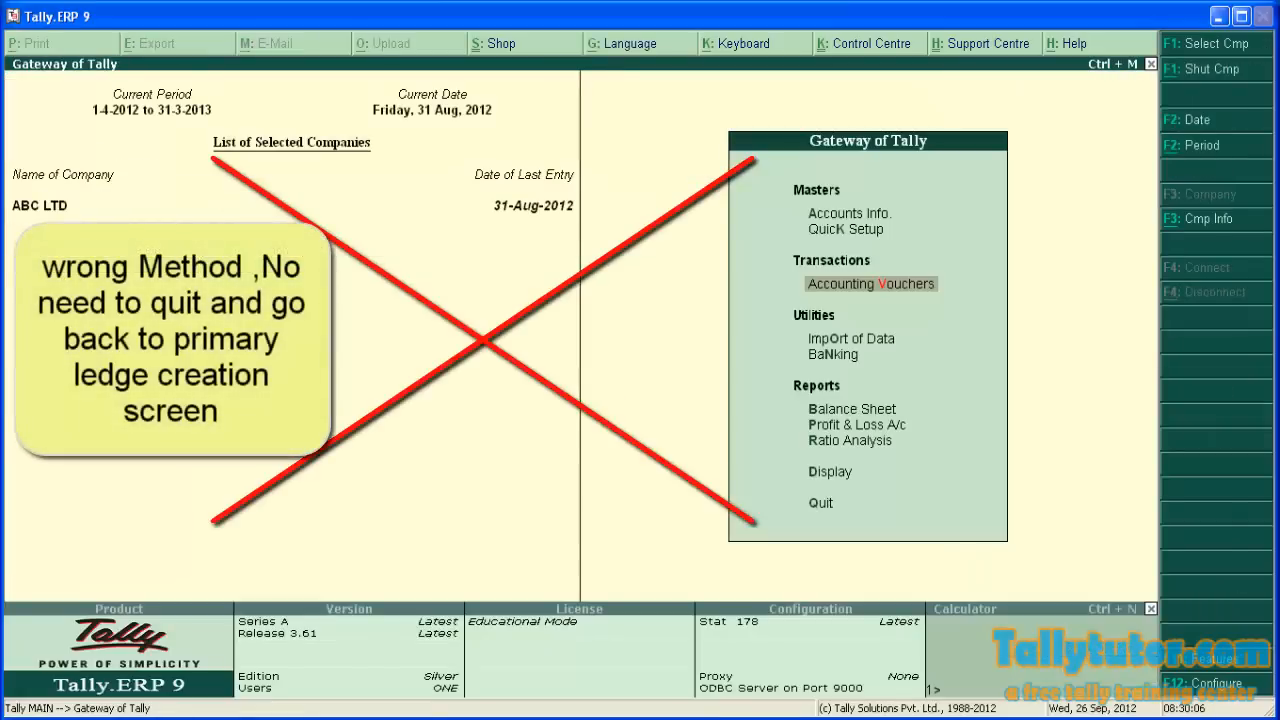
# Step: Reach the Ledgers menu under Accounts Info from the Gateway of Tally for ABC LTD
pyautogui.click(848, 212)
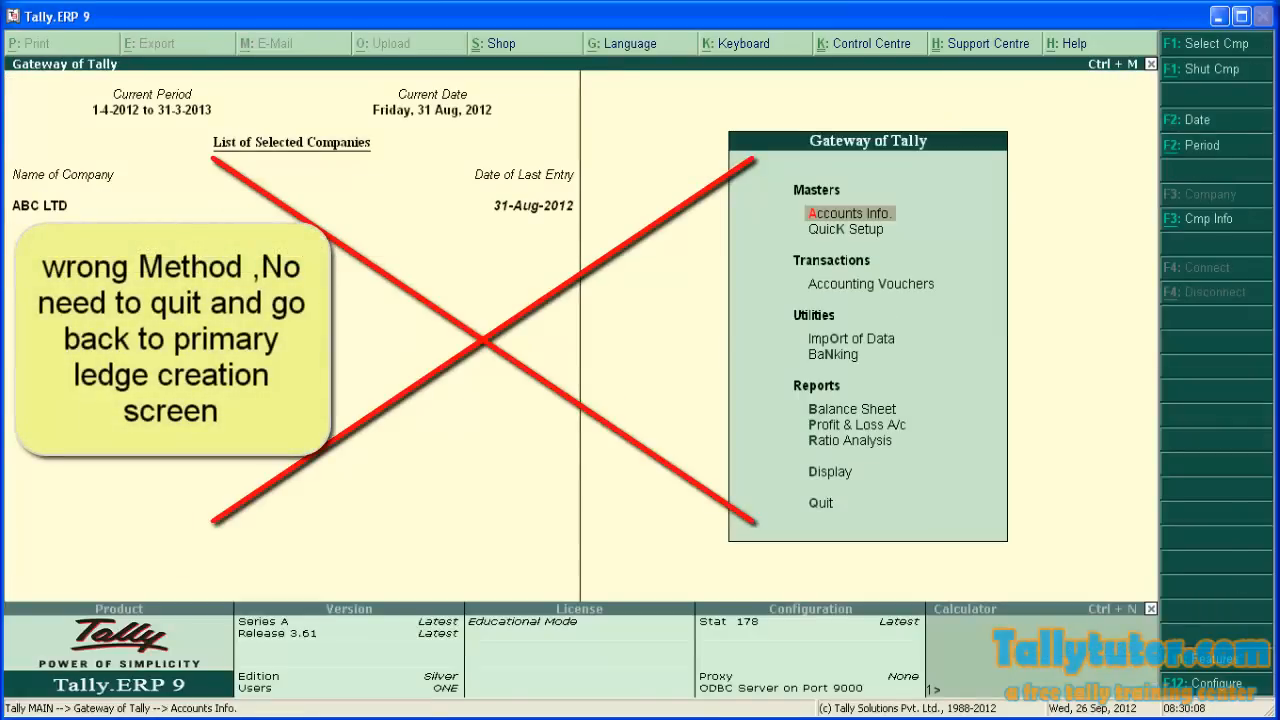
pyautogui.click(848, 212)
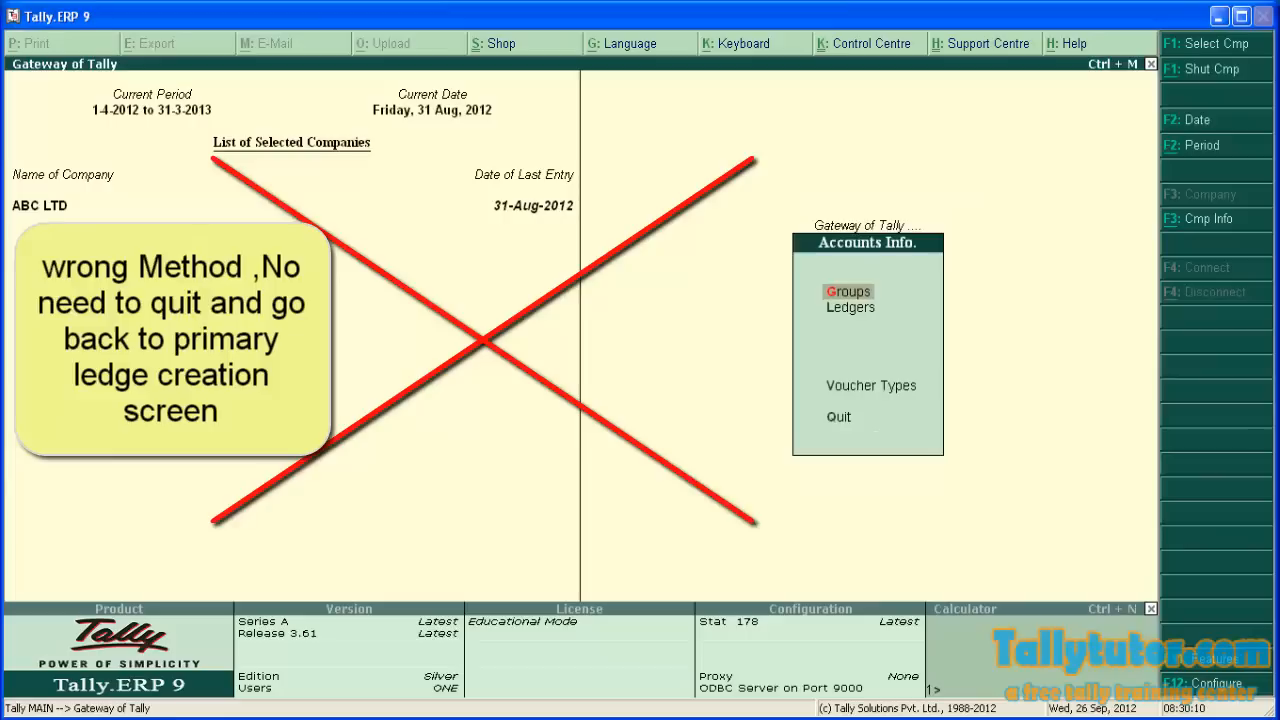
pyautogui.click(850, 308)
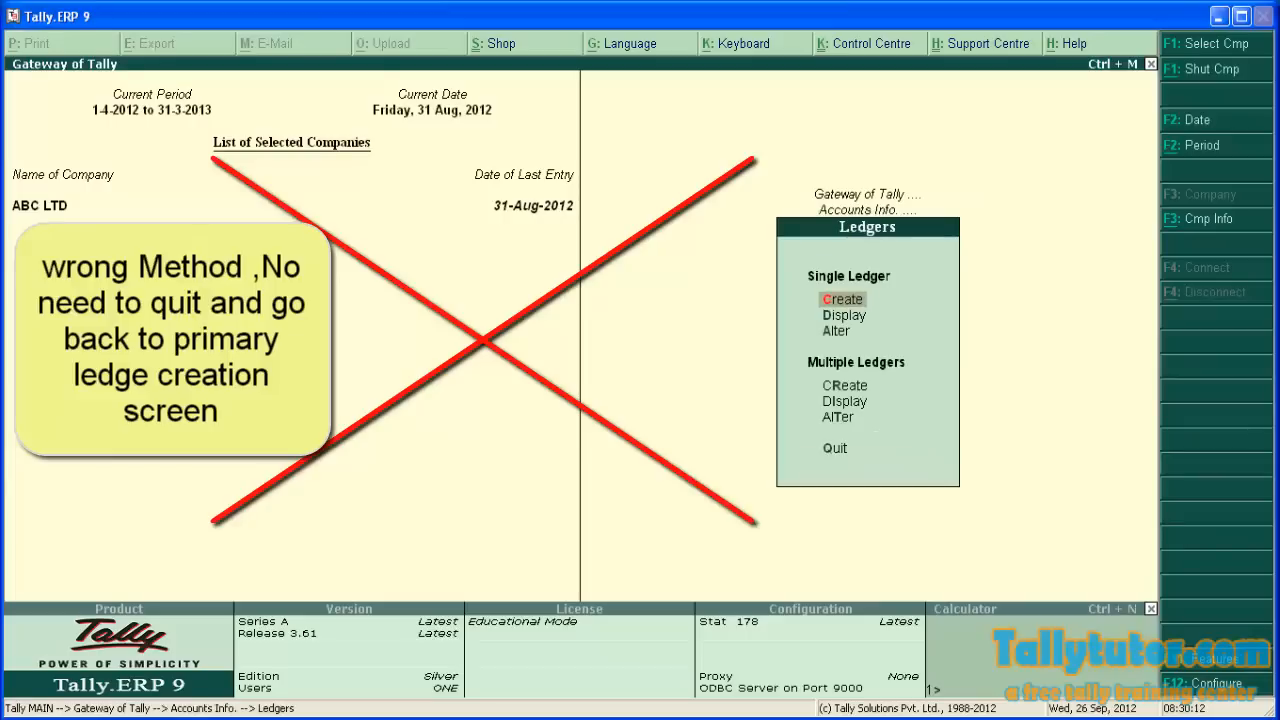
pyautogui.click(842, 300)
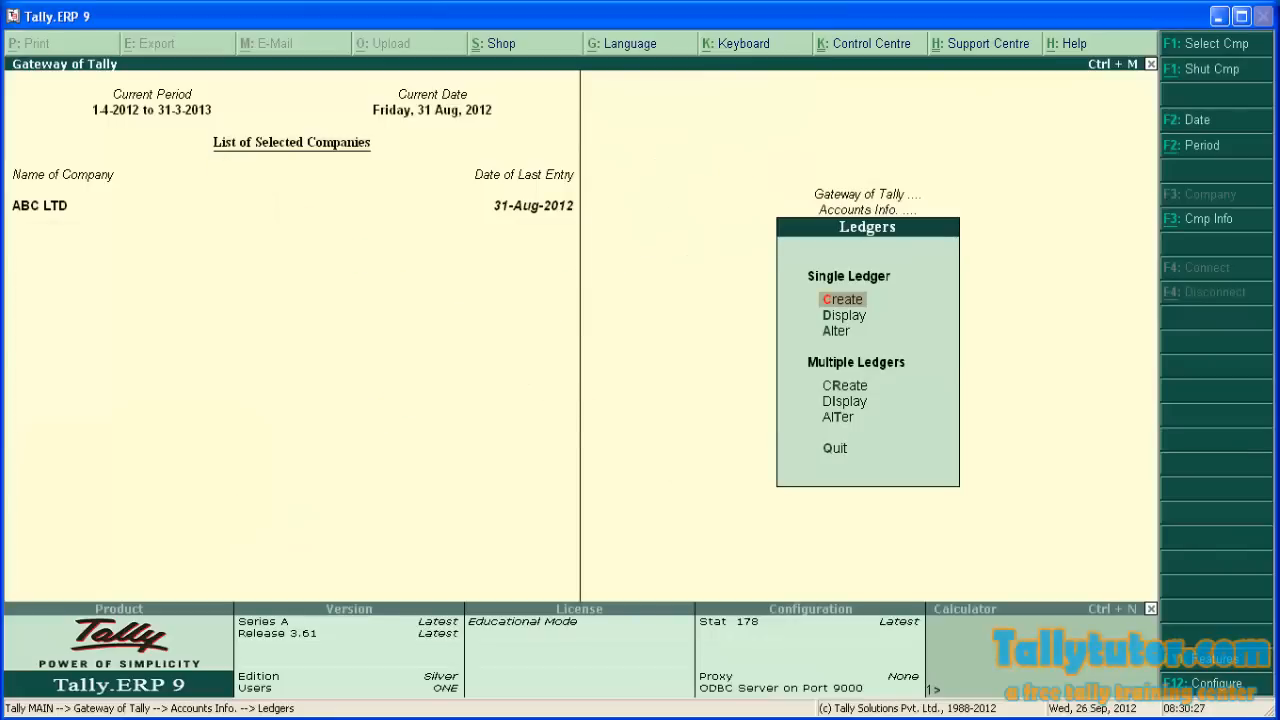
# Step: Quit to Gateway and start Payment voucher No. 12 dated 31-Aug-2012
pyautogui.click(834, 448)
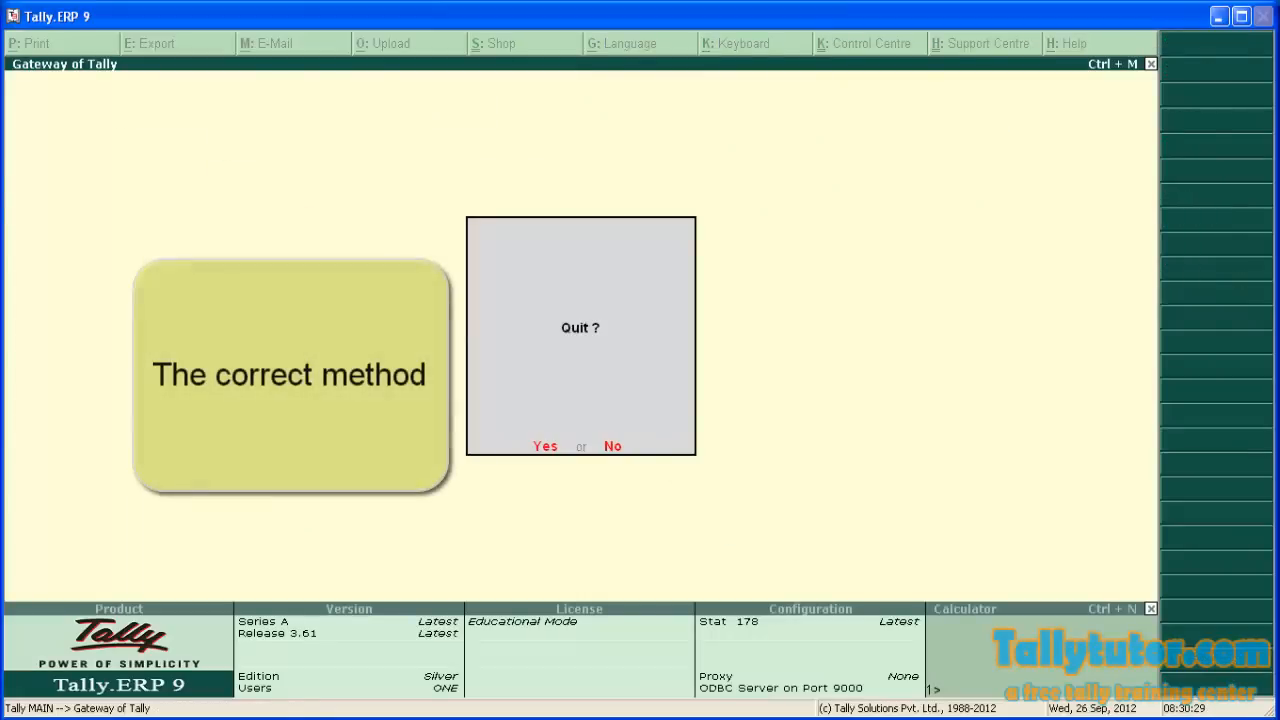
pyautogui.click(612, 446)
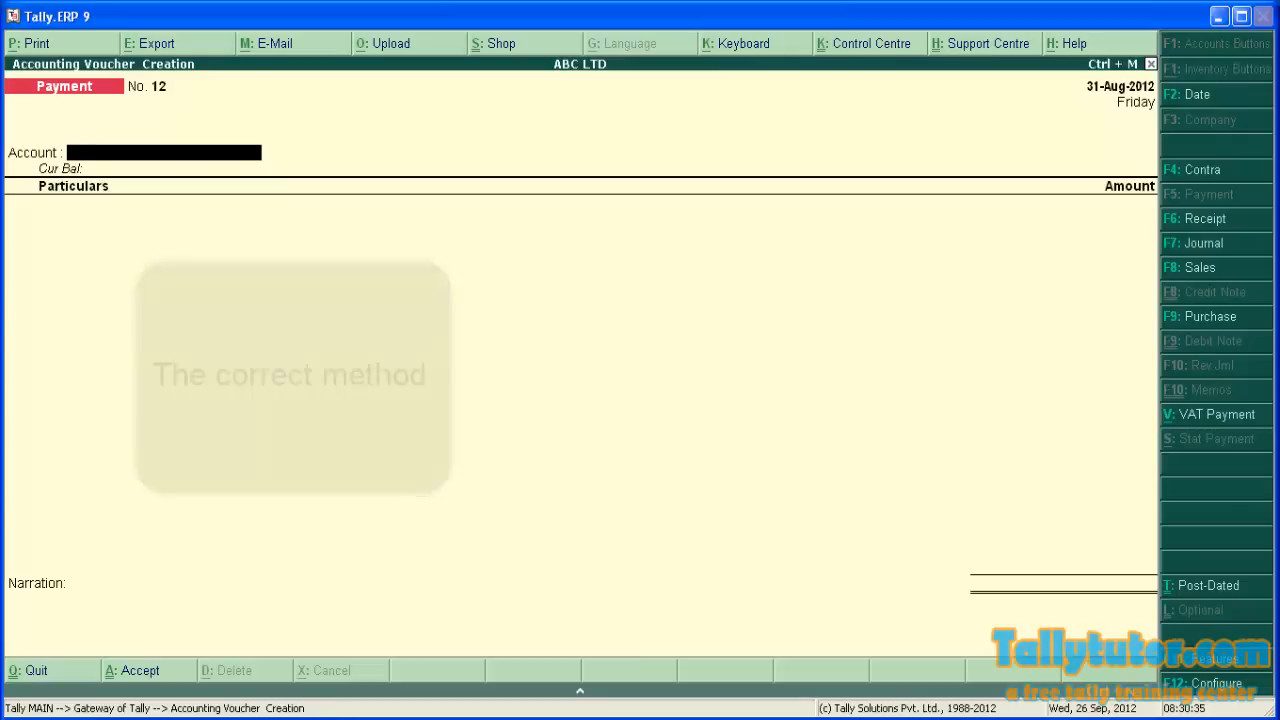
pyautogui.click(1196, 94)
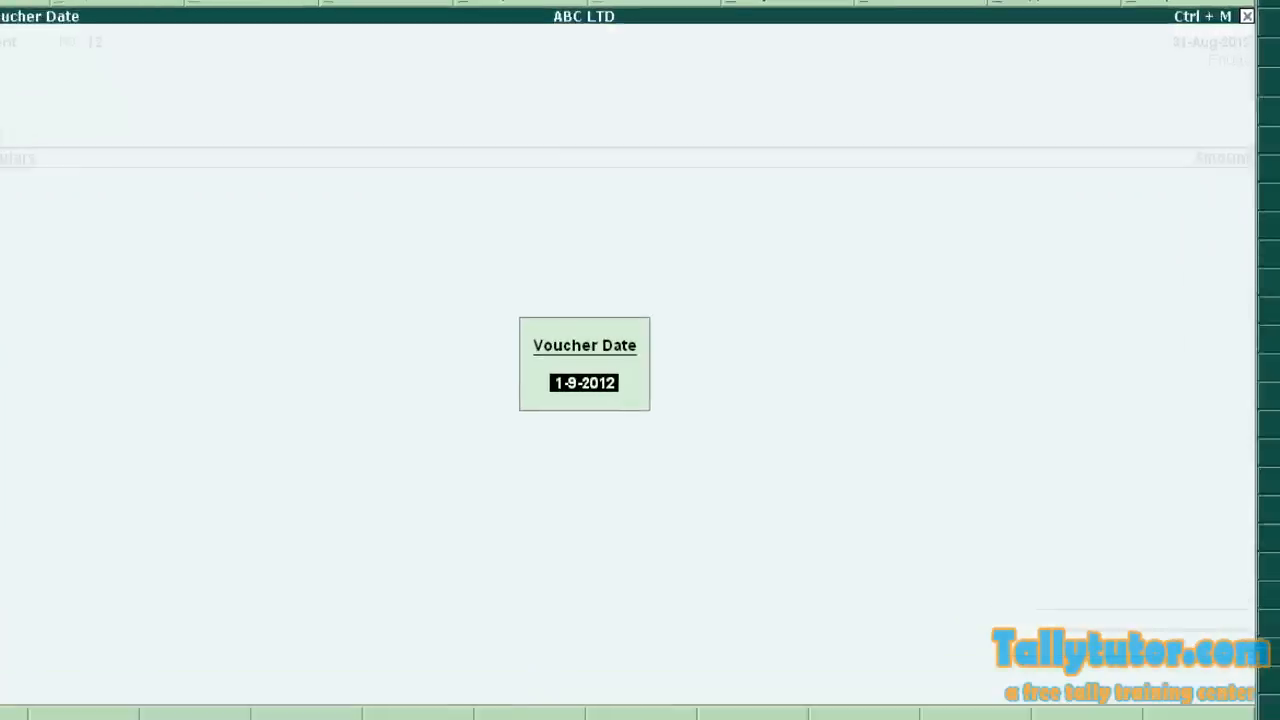
pyautogui.write('31.8')
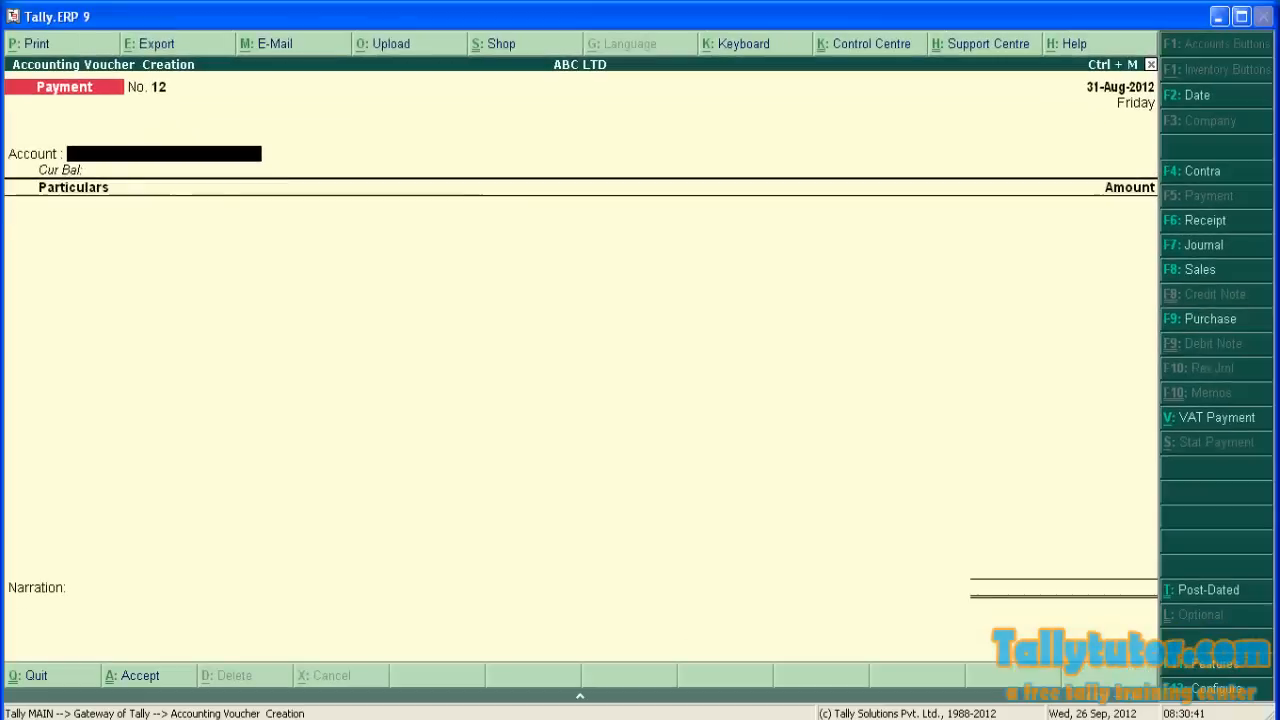
# Step: Pay 850 from Cash to Office Electricity with narration 'office electricity paid'
pyautogui.write('Cash')
pyautogui.write('Off')
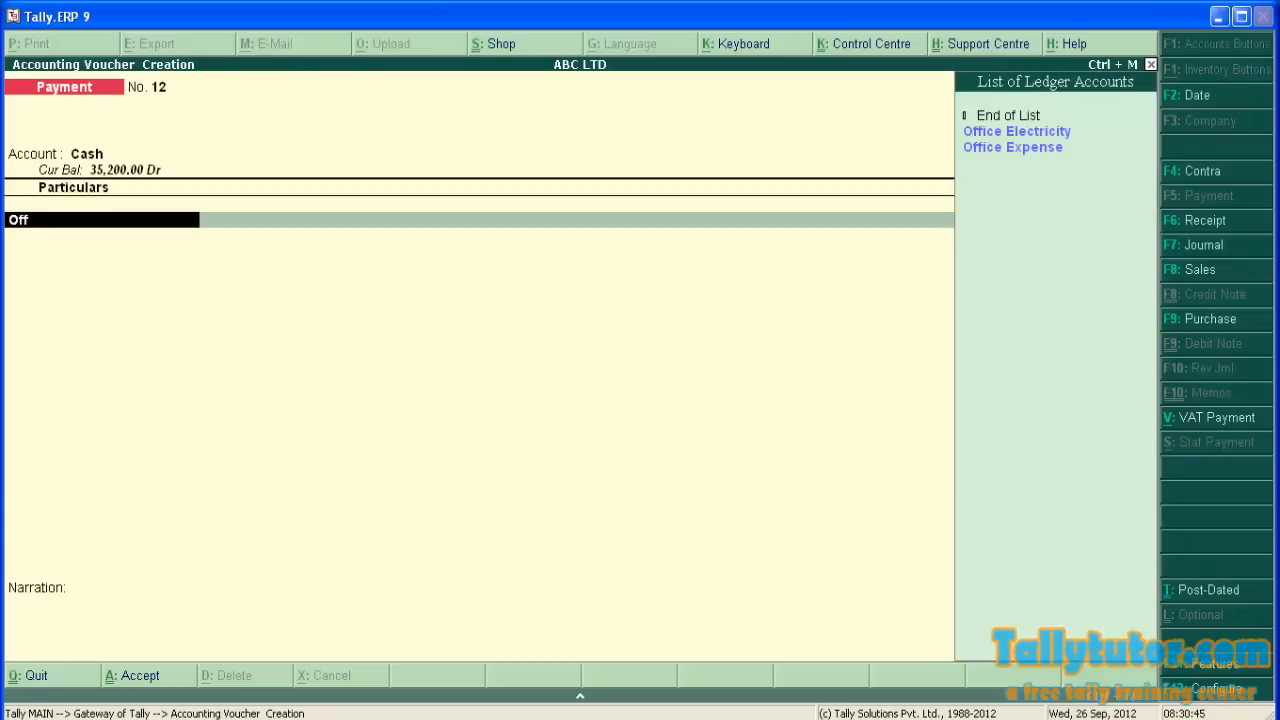
pyautogui.click(1016, 132)
pyautogui.write('office electri')
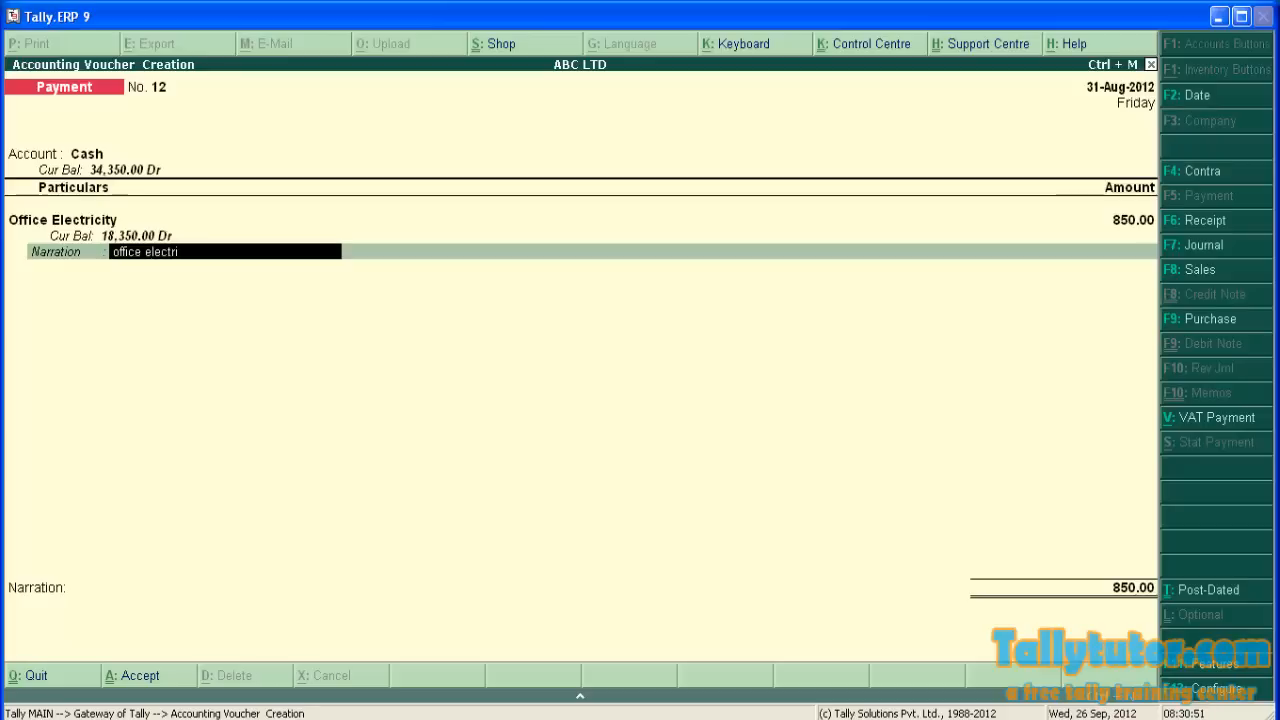
pyautogui.write('city paid')
pyautogui.write('Off')
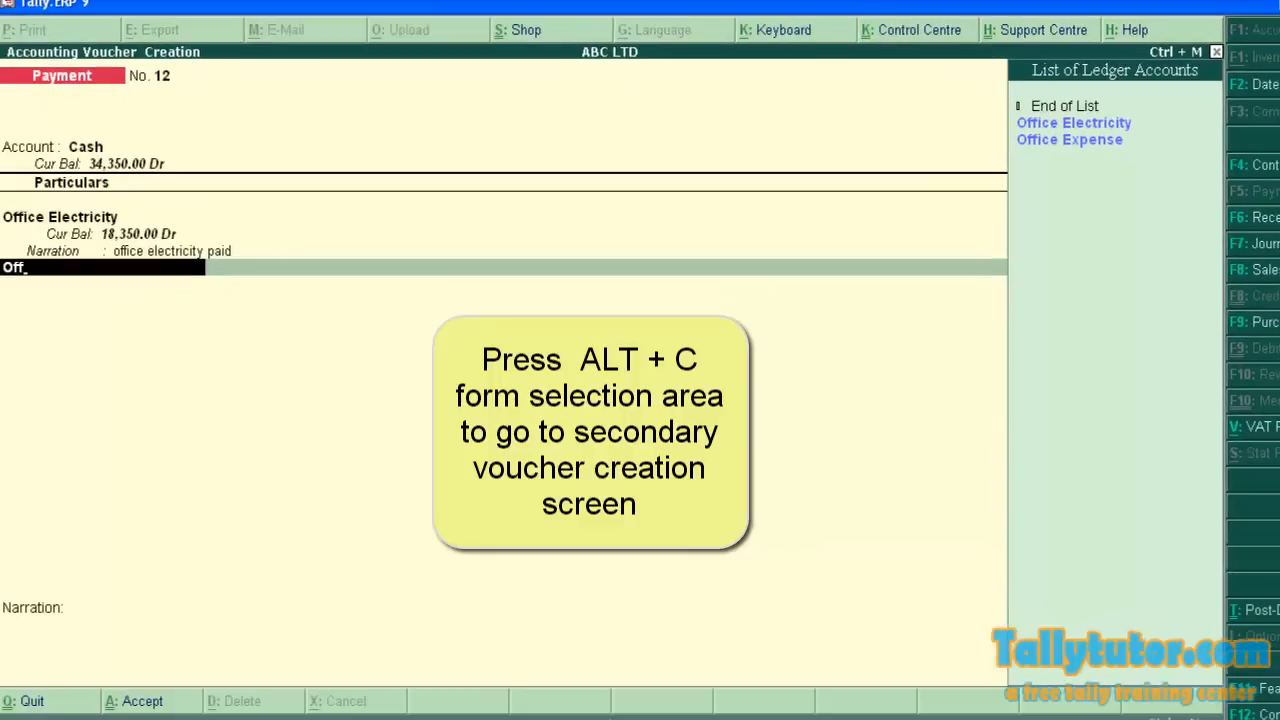
# Step: Create an Office Rent ledger under Indirect Expenses via Alt+C and enter 6000 for it
pyautogui.press('alt+c')
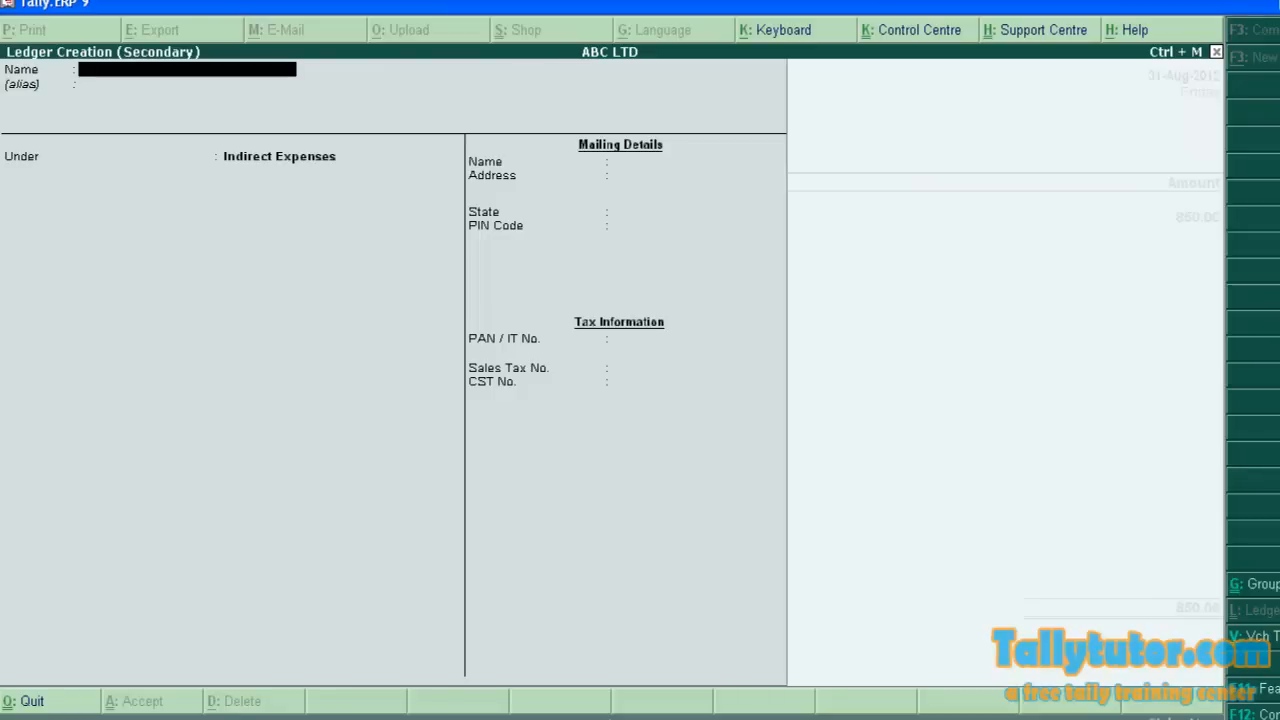
pyautogui.write('Office Rent')
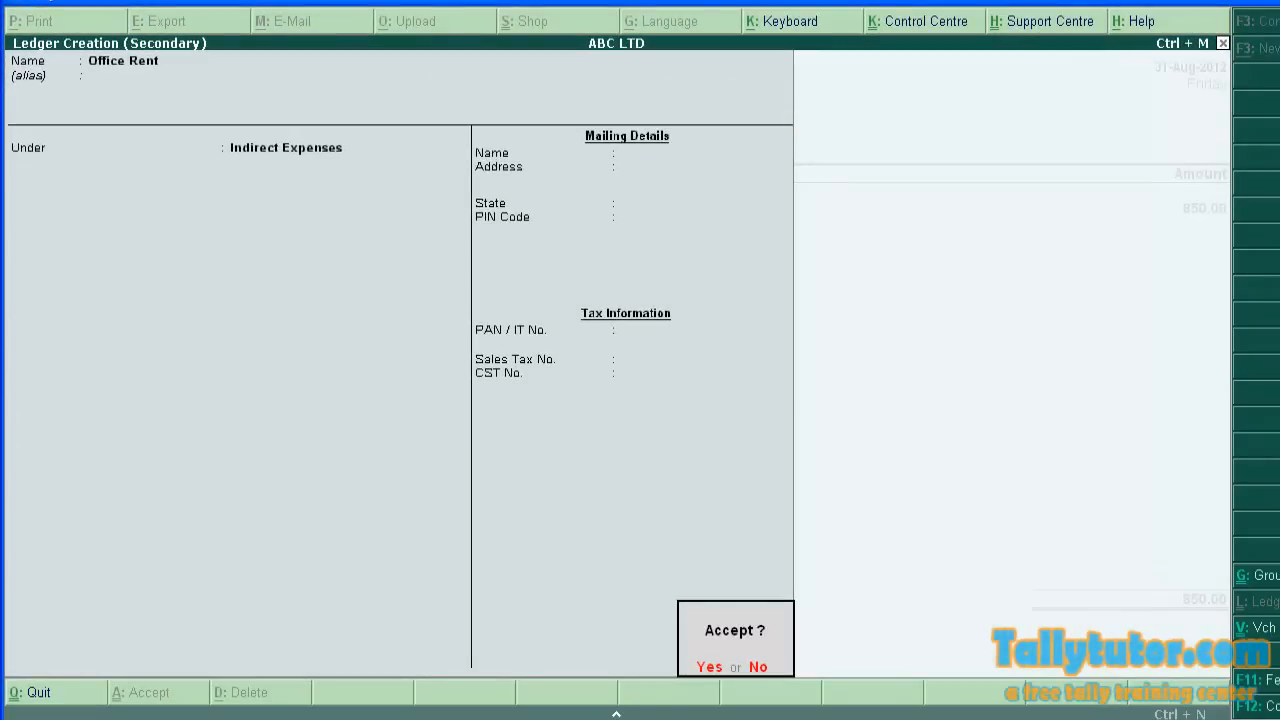
pyautogui.click(708, 668)
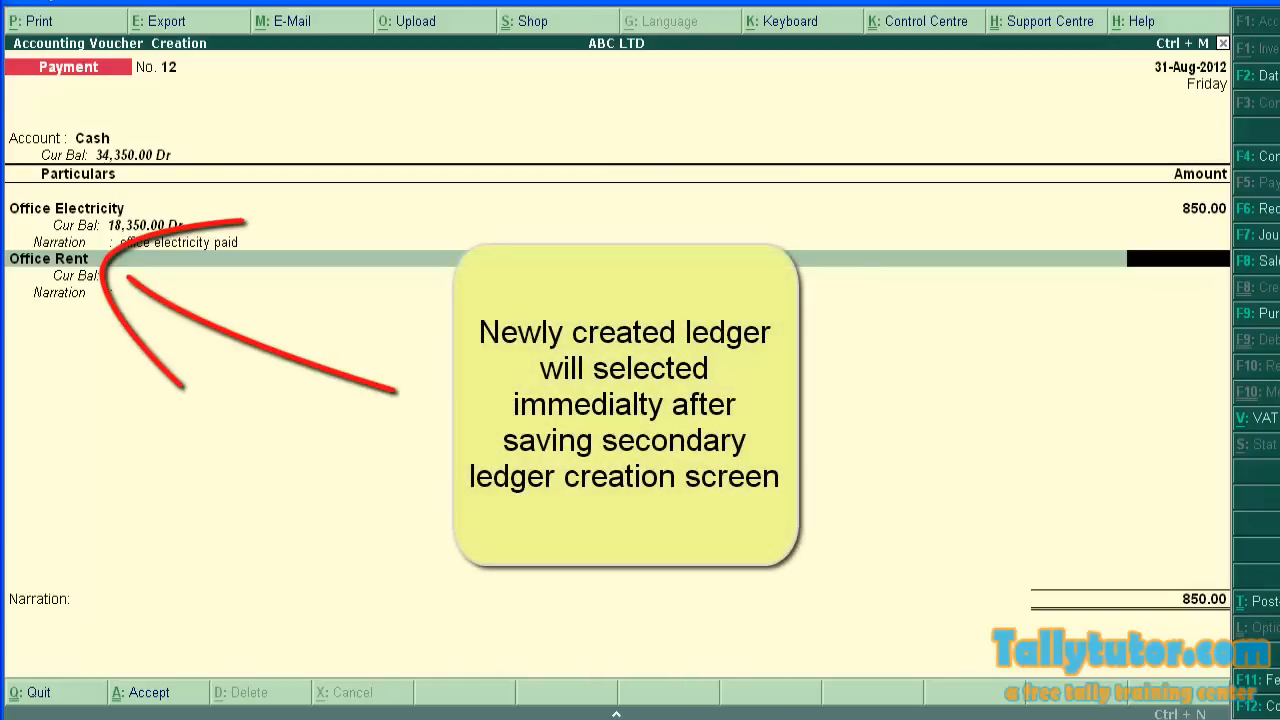
pyautogui.write('6000')
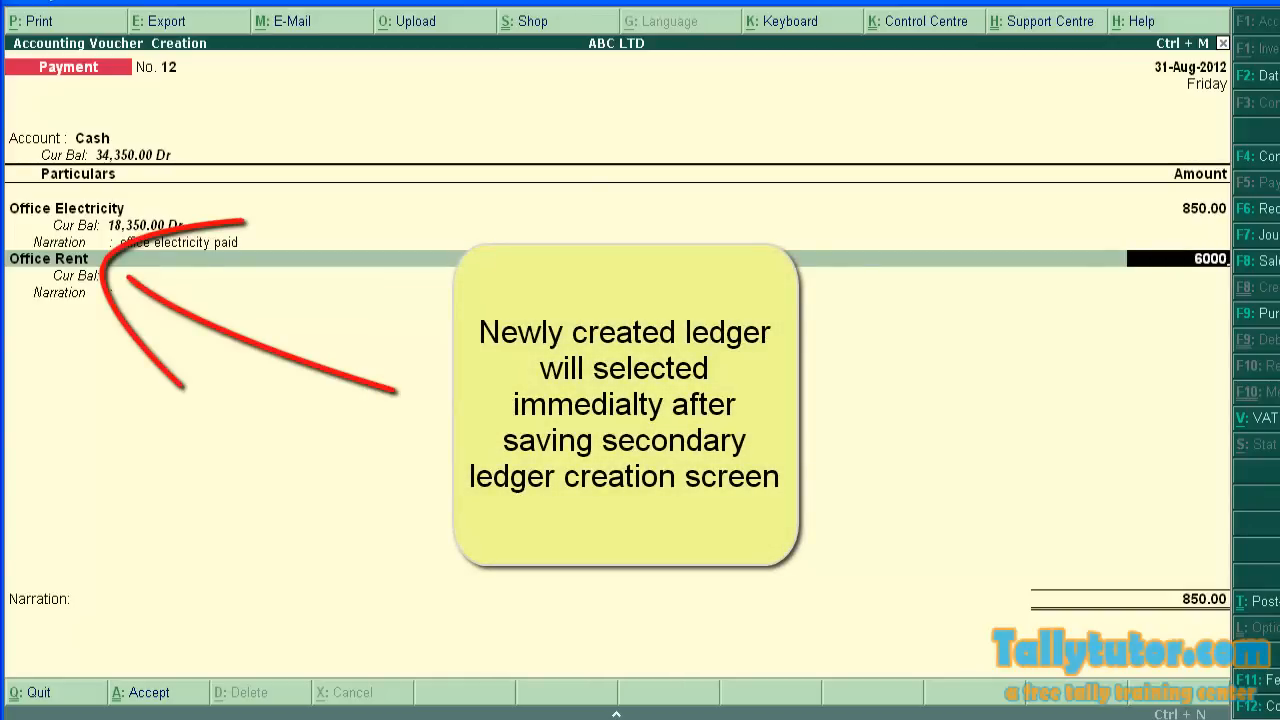